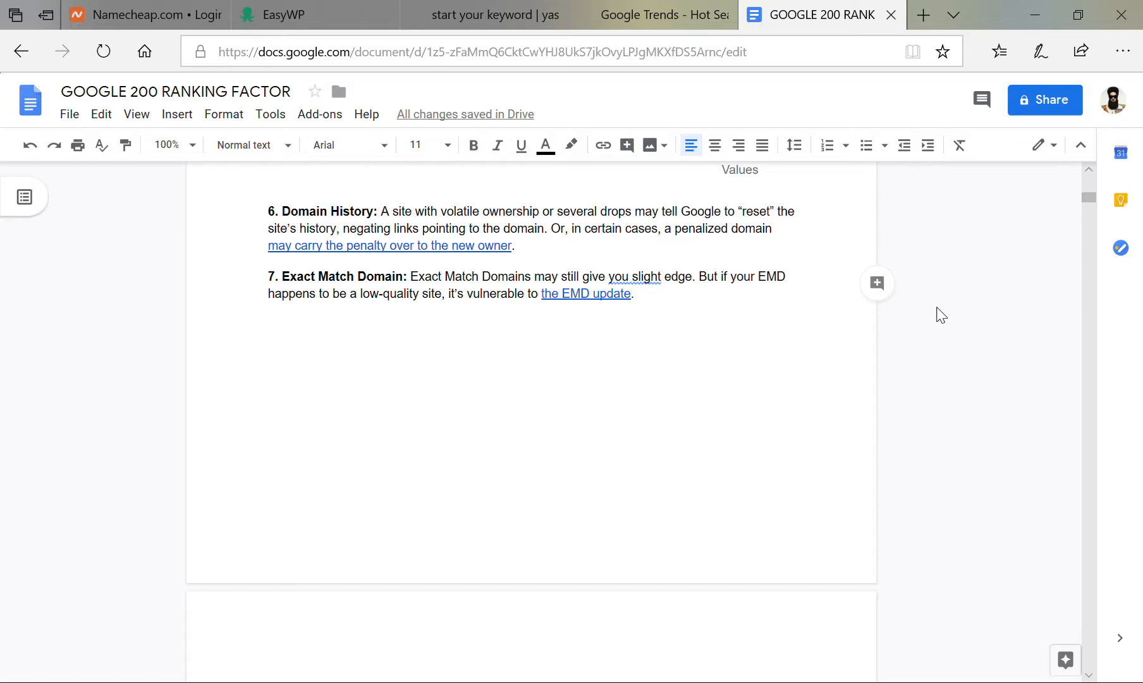
pyautogui.scroll(-3)
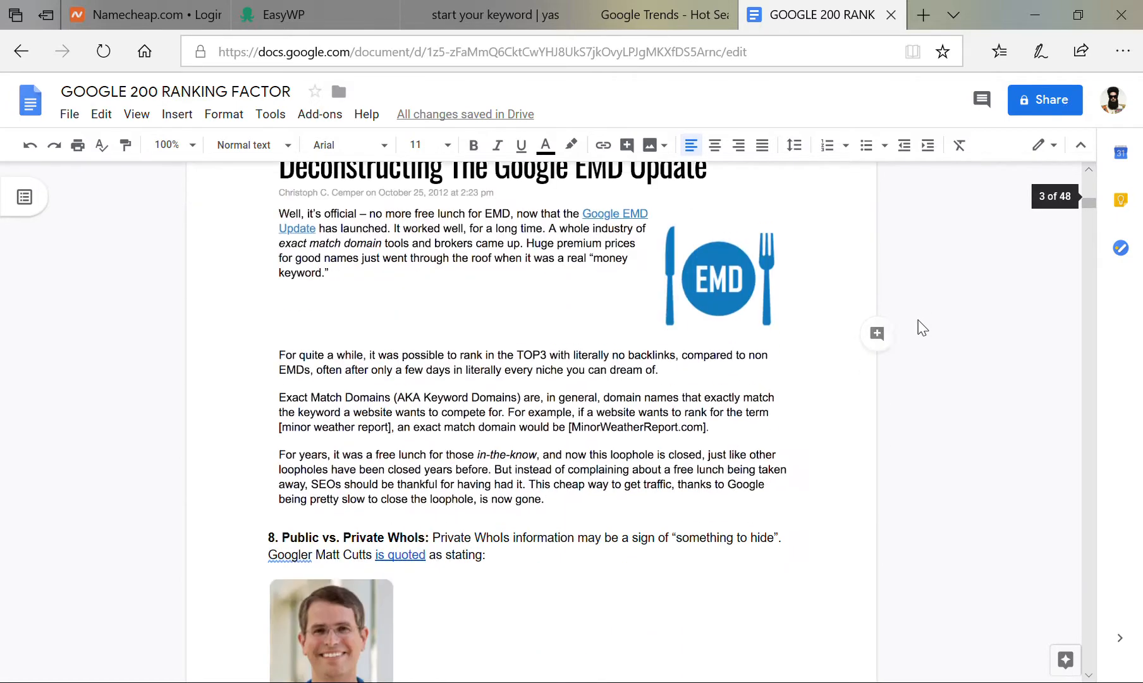
pyautogui.scroll(-3)
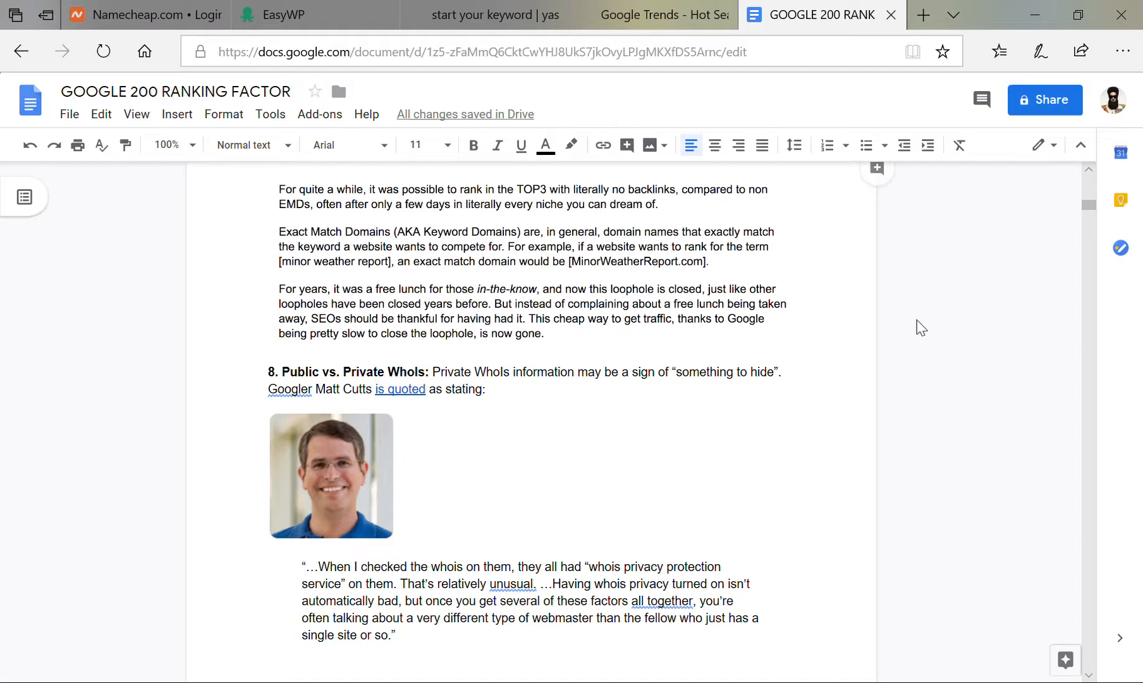
pyautogui.scroll(-3)
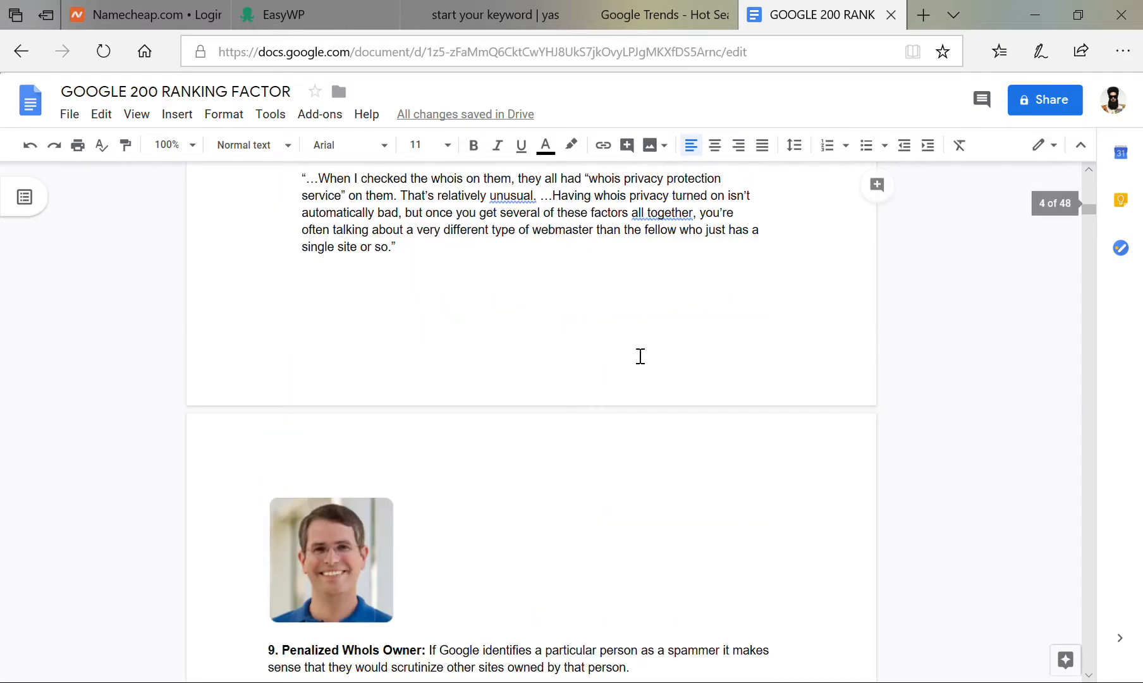
pyautogui.scroll(-3)
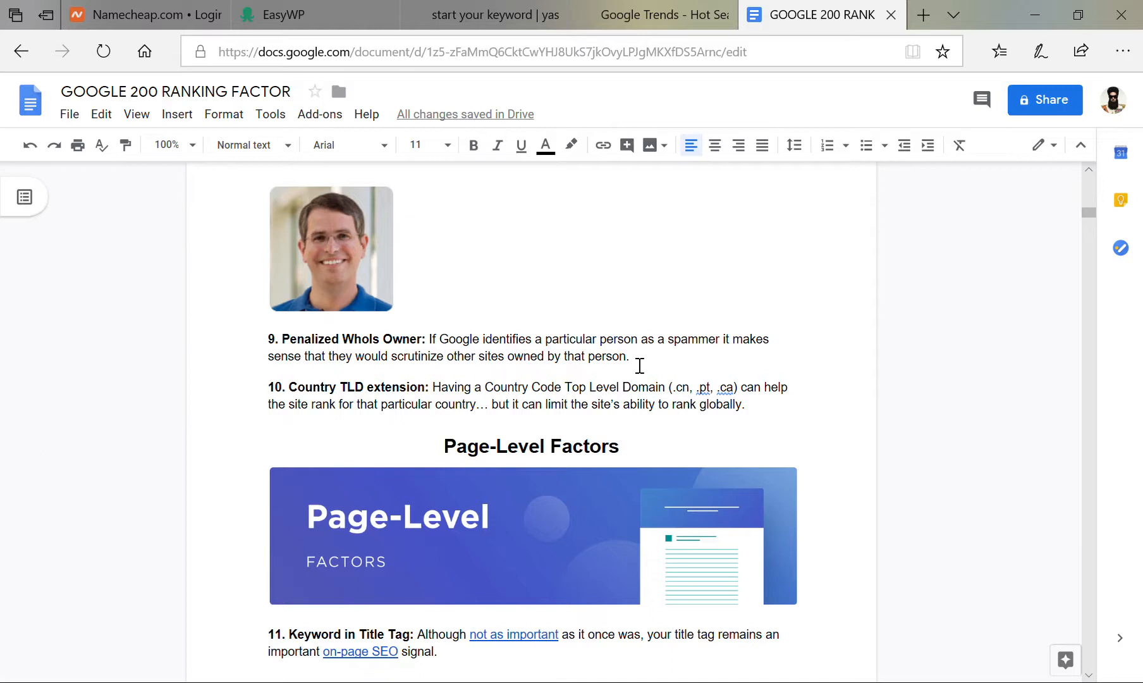
pyautogui.scroll(-3)
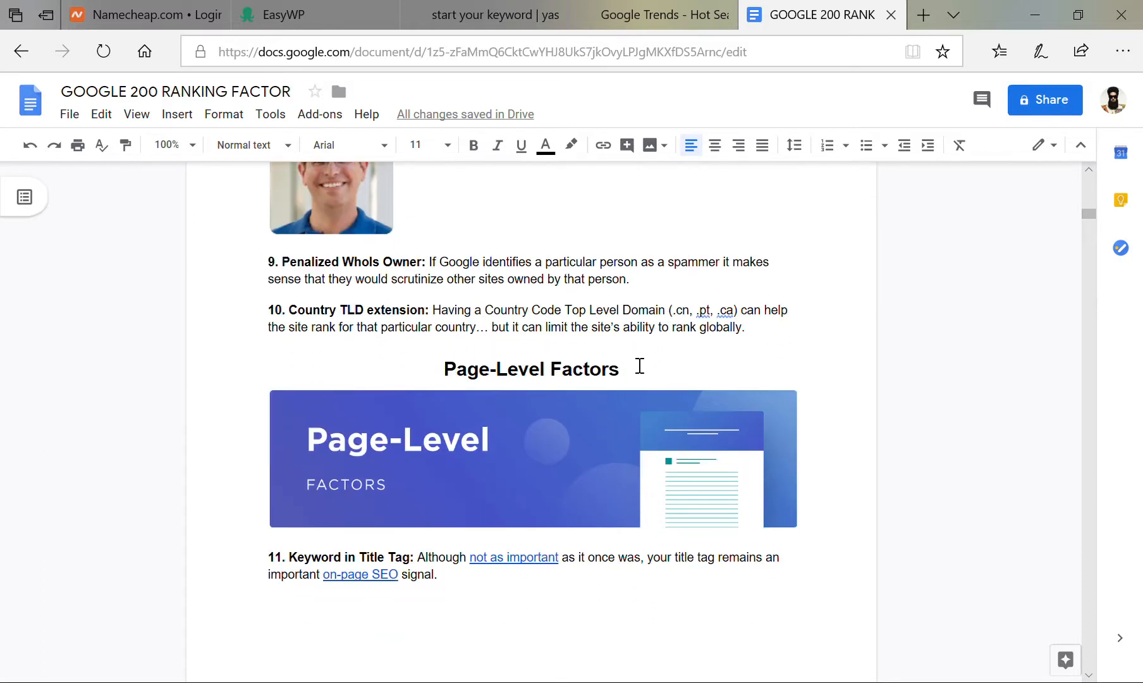
pyautogui.moveTo(745, 358)
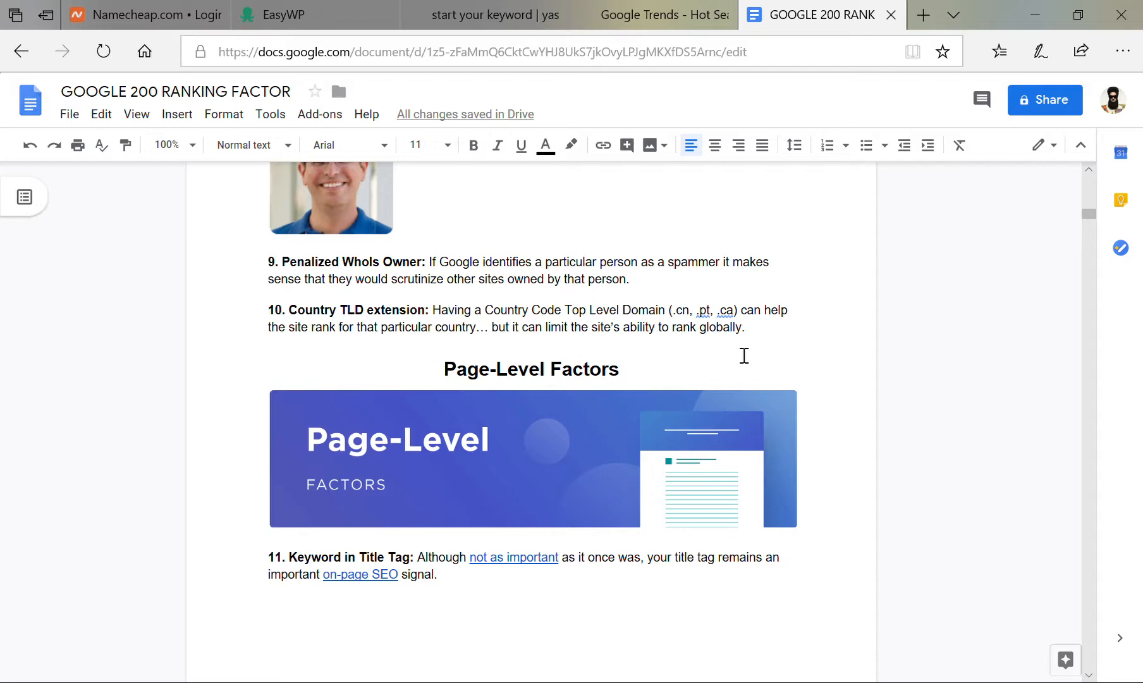
pyautogui.scroll(-3)
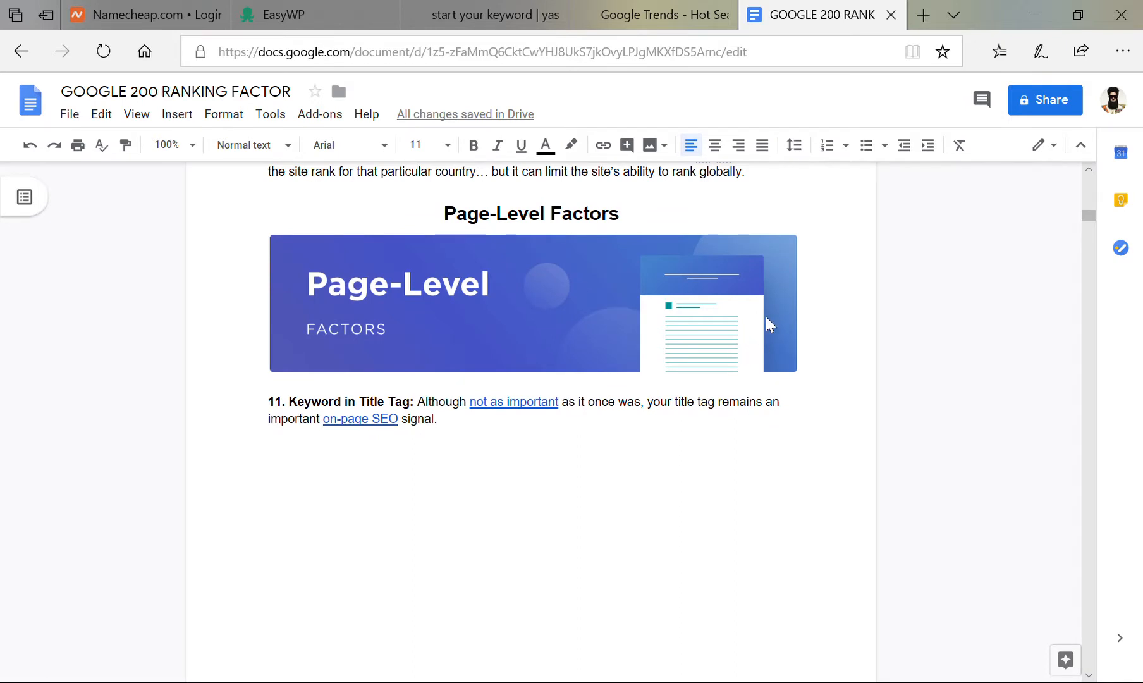
pyautogui.moveTo(908, 273)
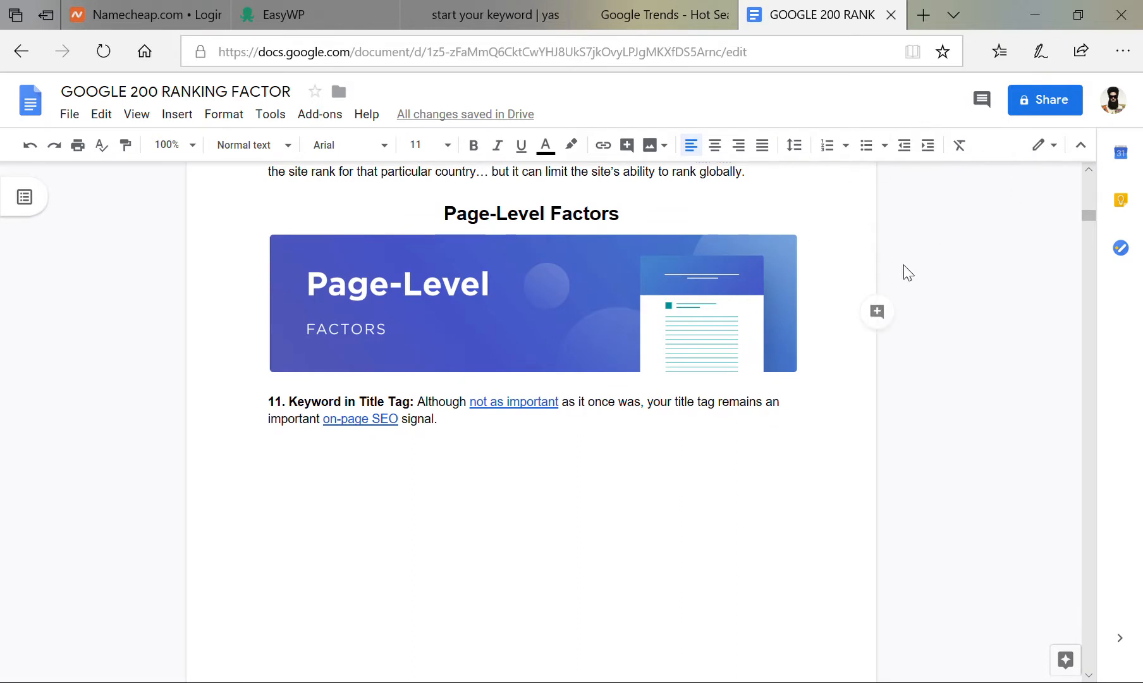